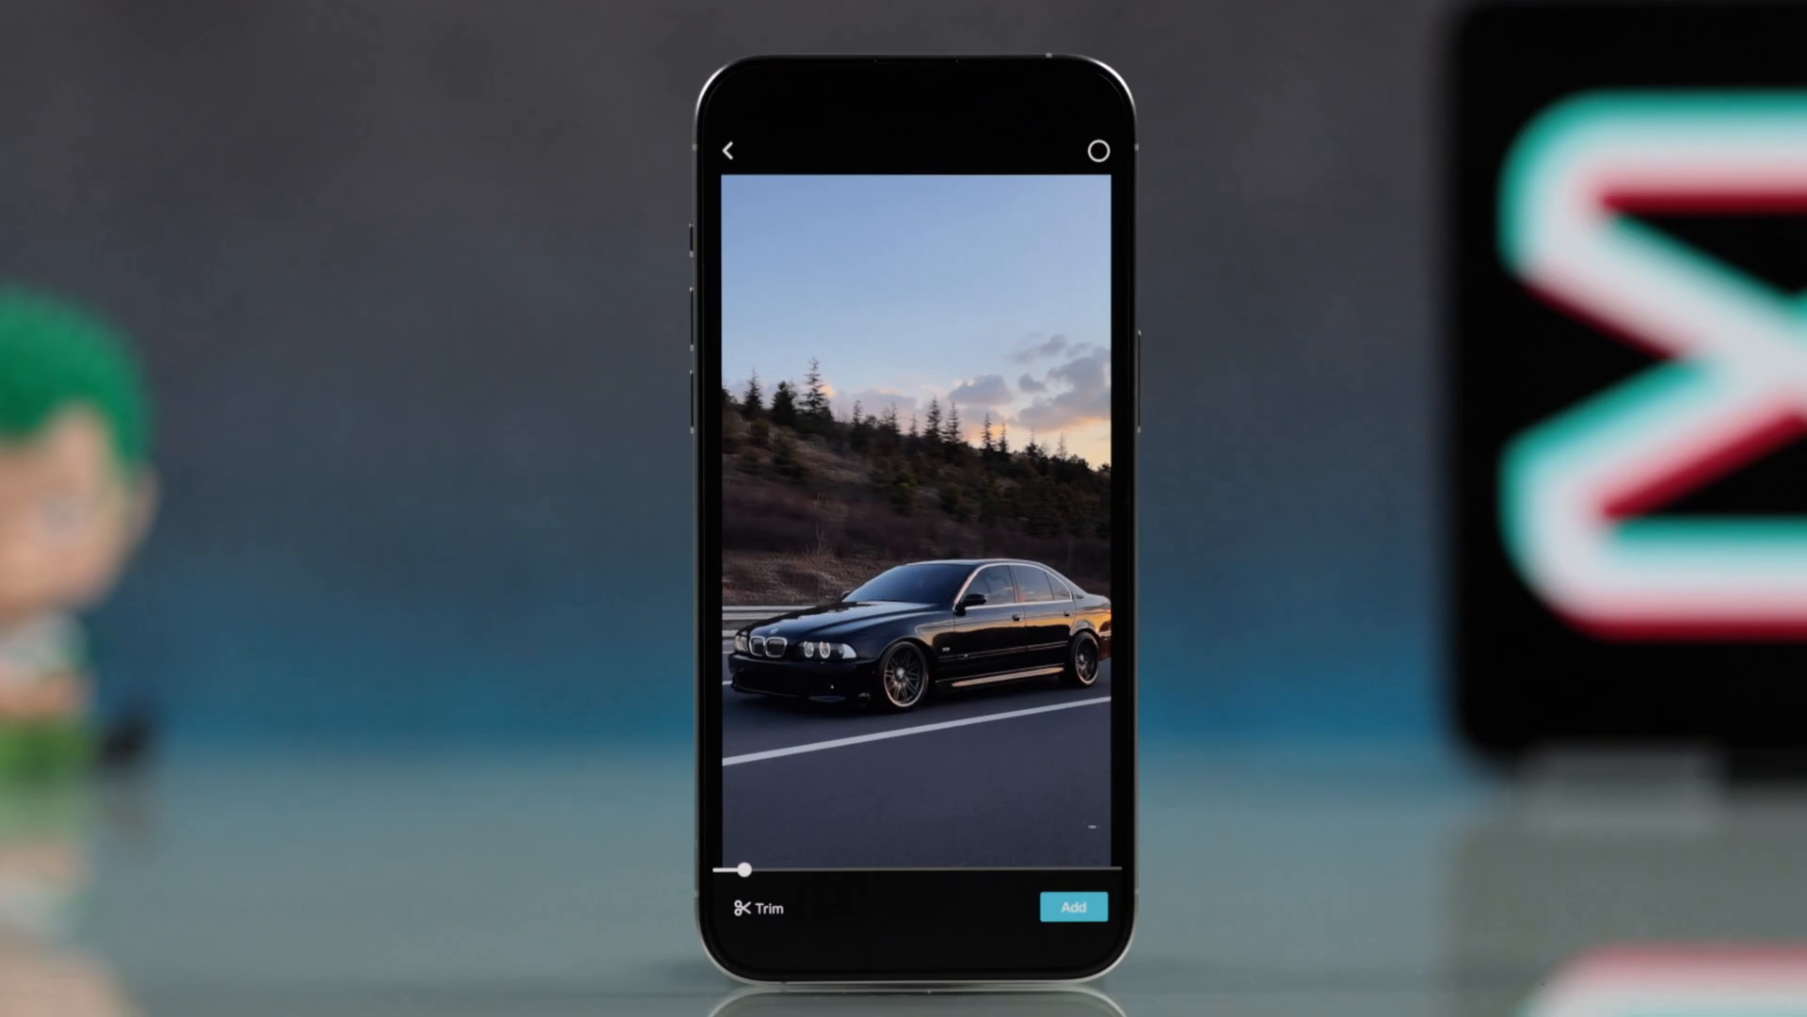
Select the car video from the phone's media and add it to a new project.
left_click(1073, 906)
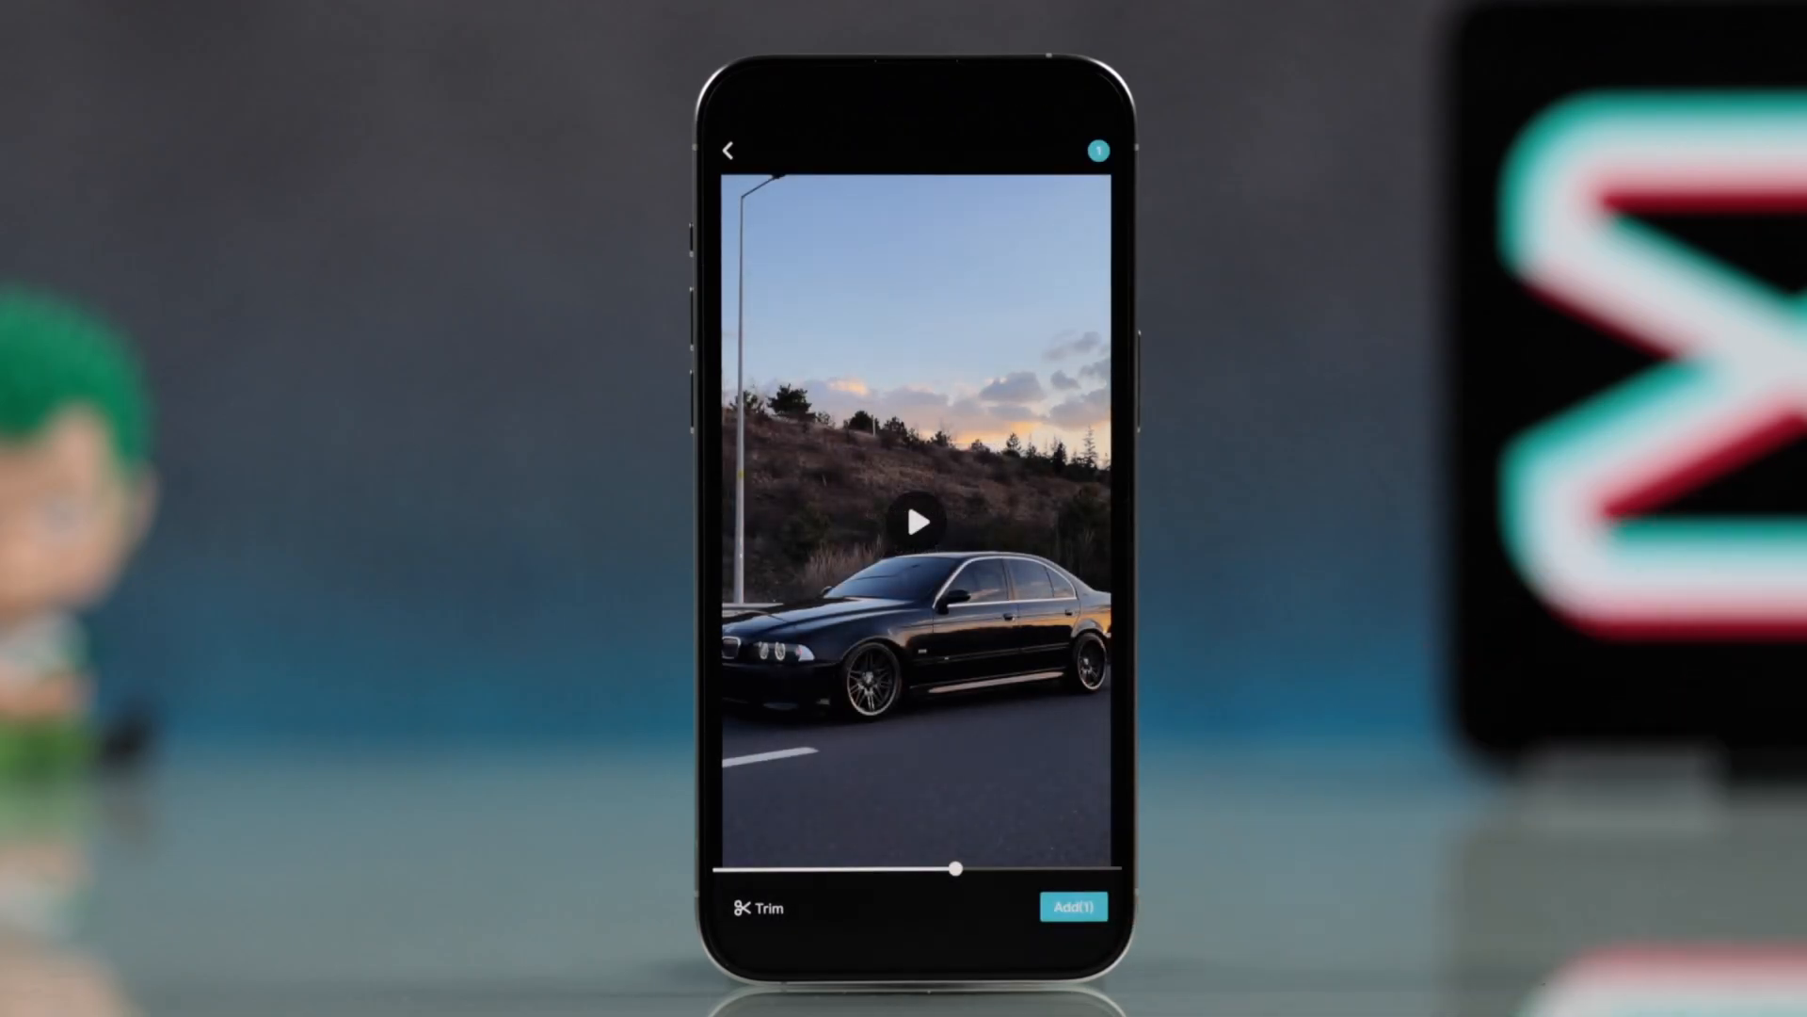
left_click(1074, 908)
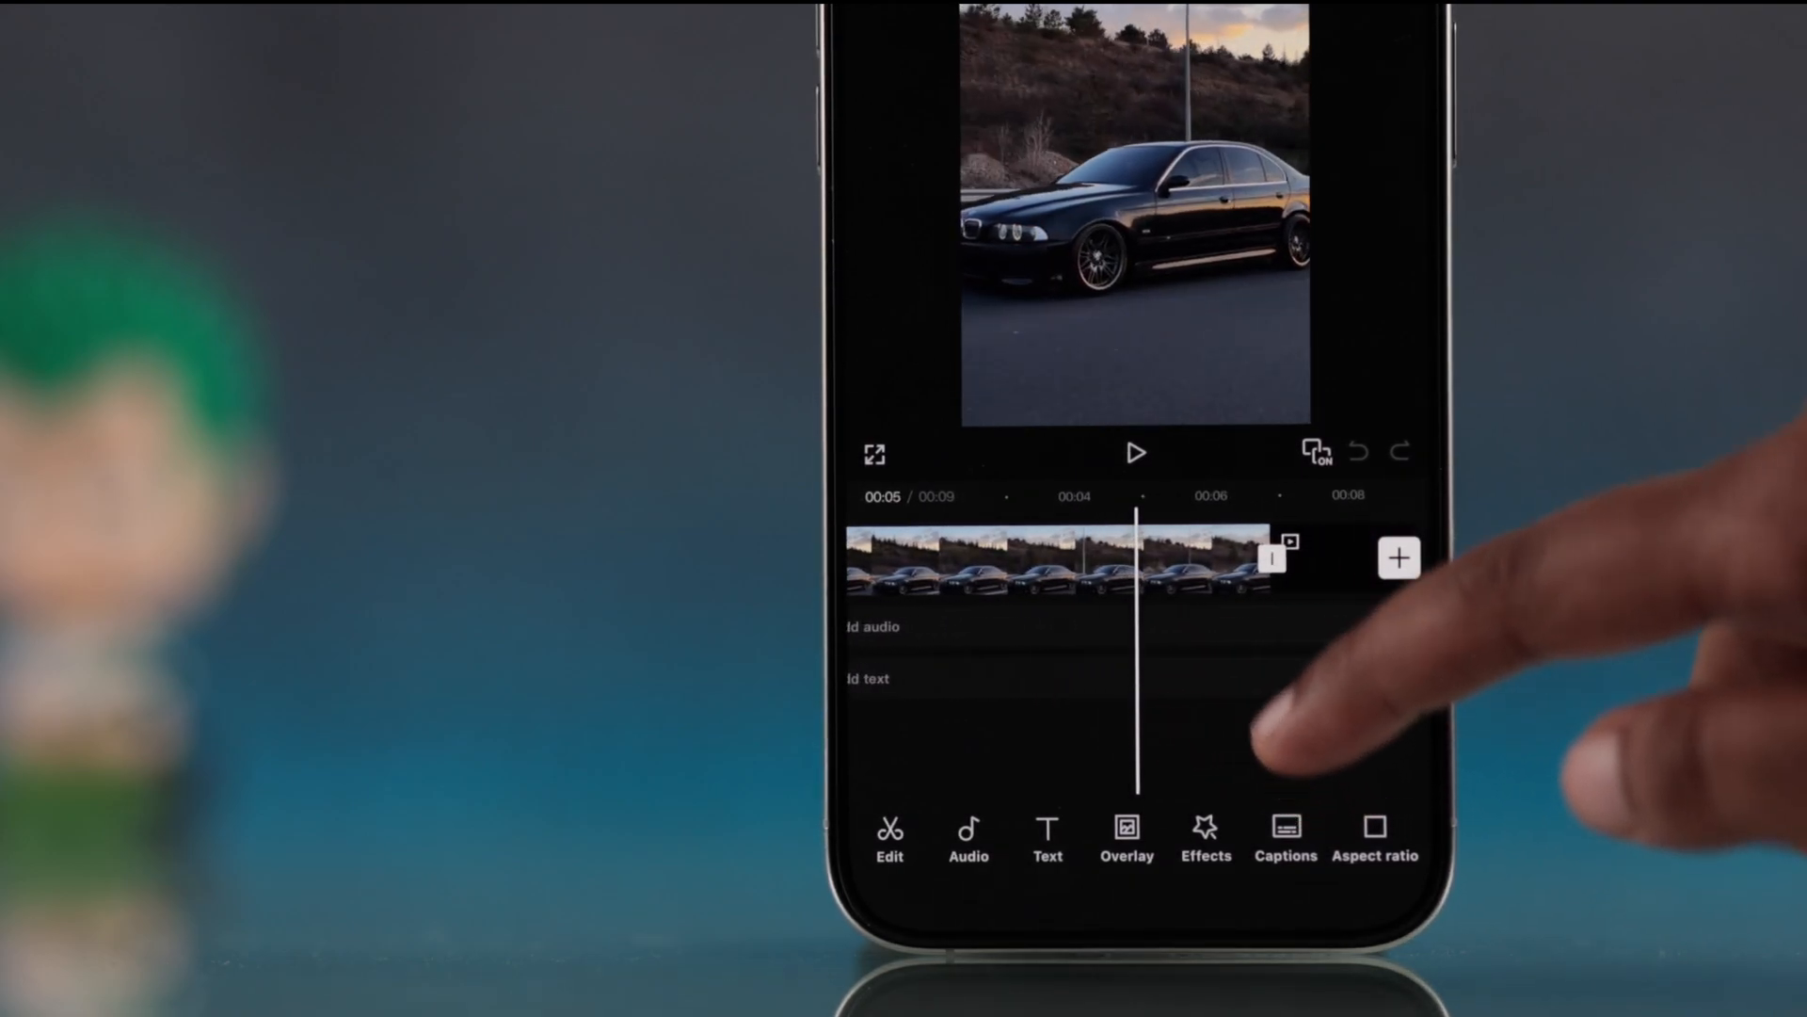
Select the car clip on the timeline to show its edit toolbar.
left_click(1072, 561)
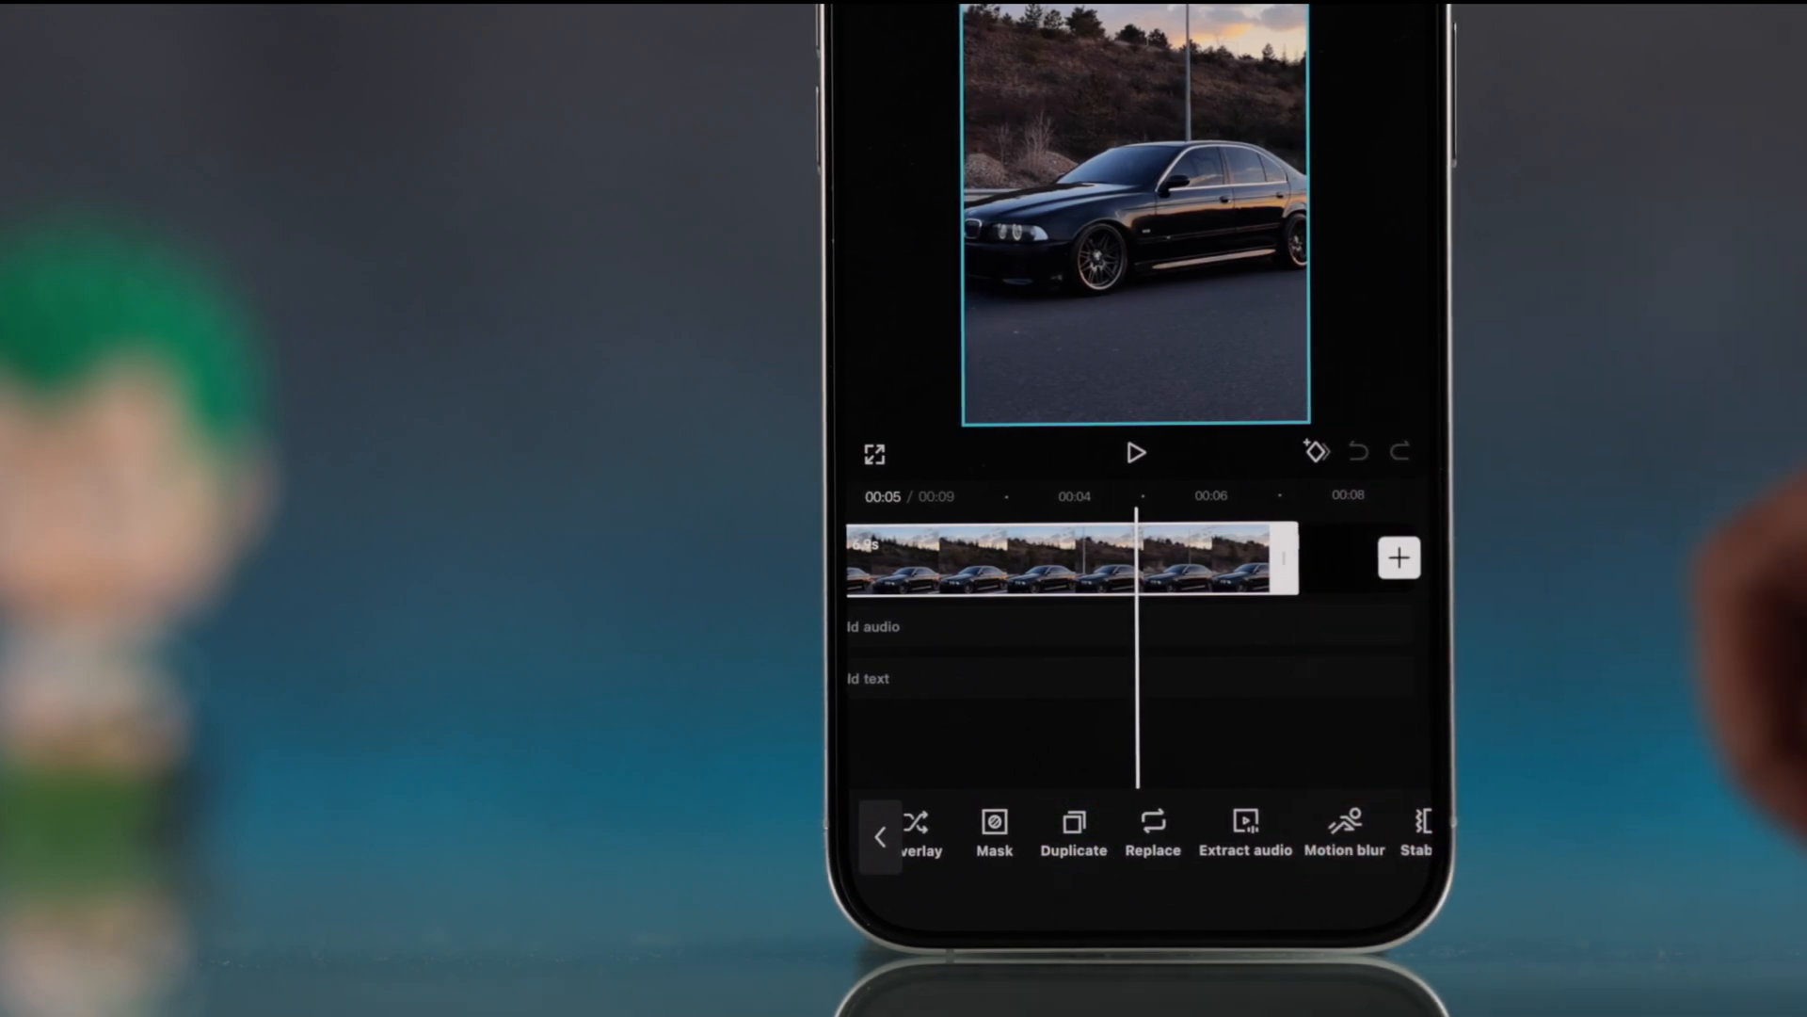
Duplicate the car clip so a second copy follows it.
left_click(1072, 830)
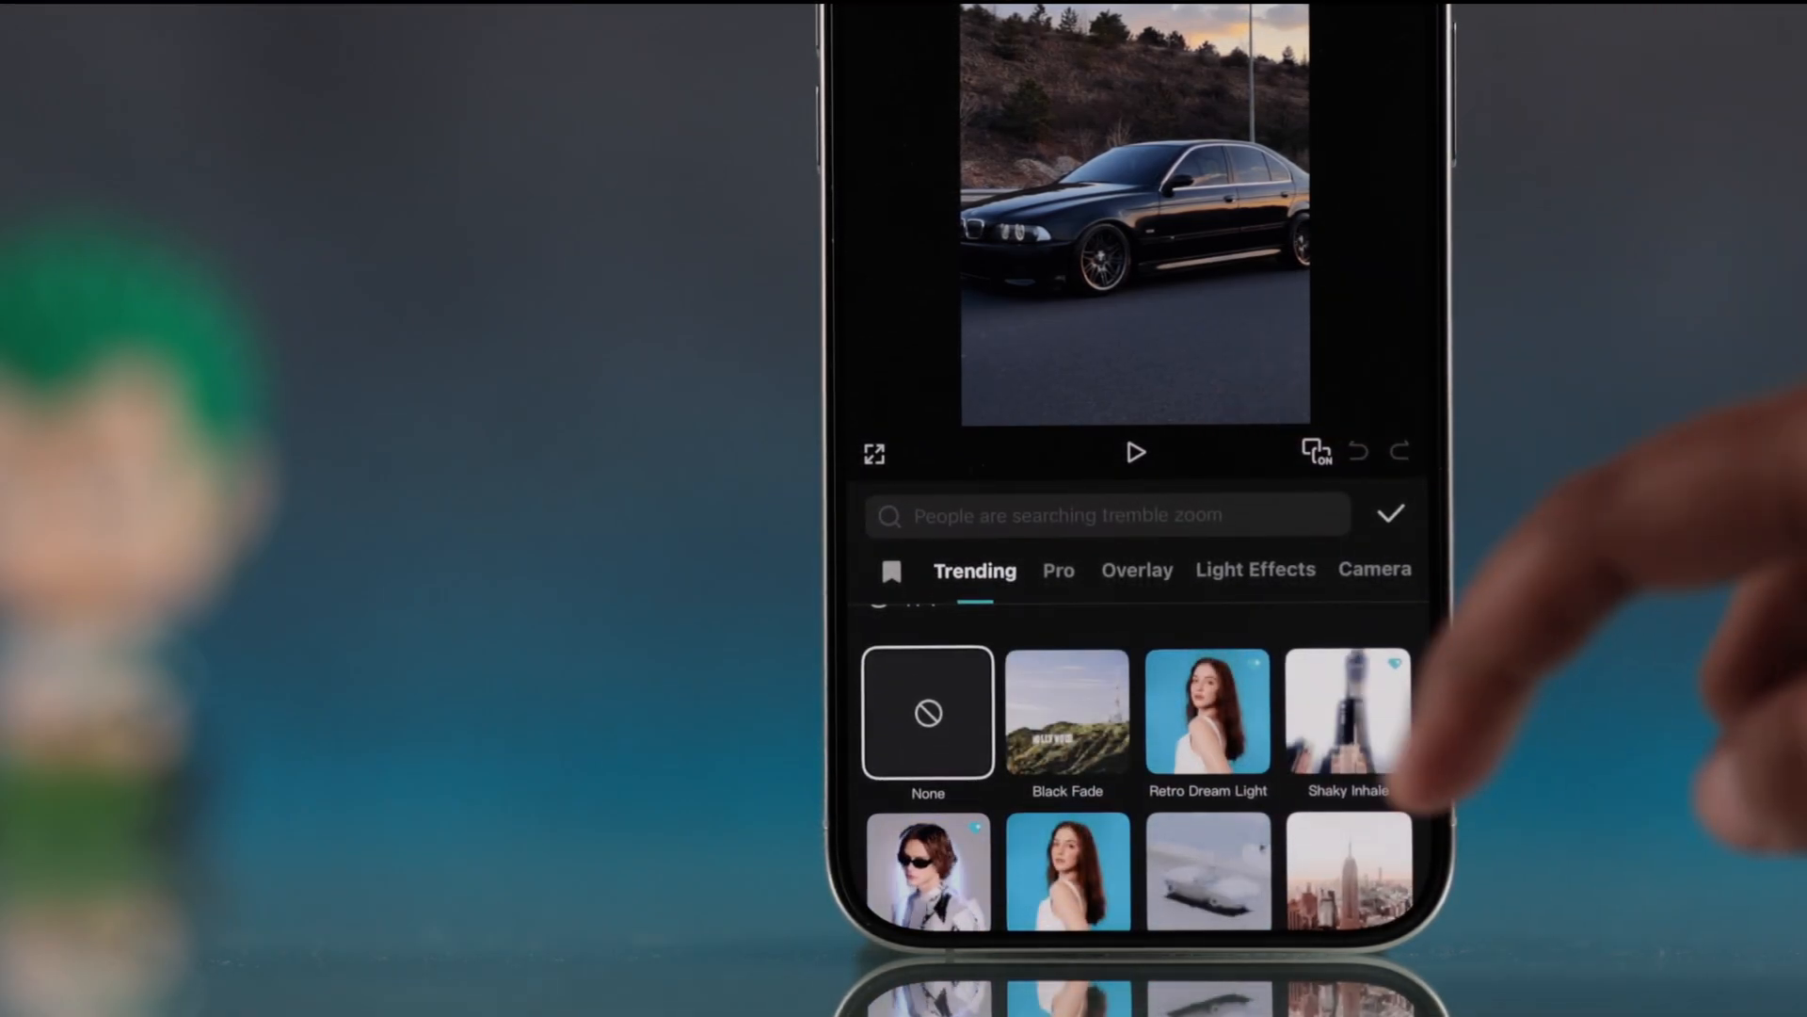
Add a Mix transition between the two car clips with a 0.2-second duration.
left_click(1136, 569)
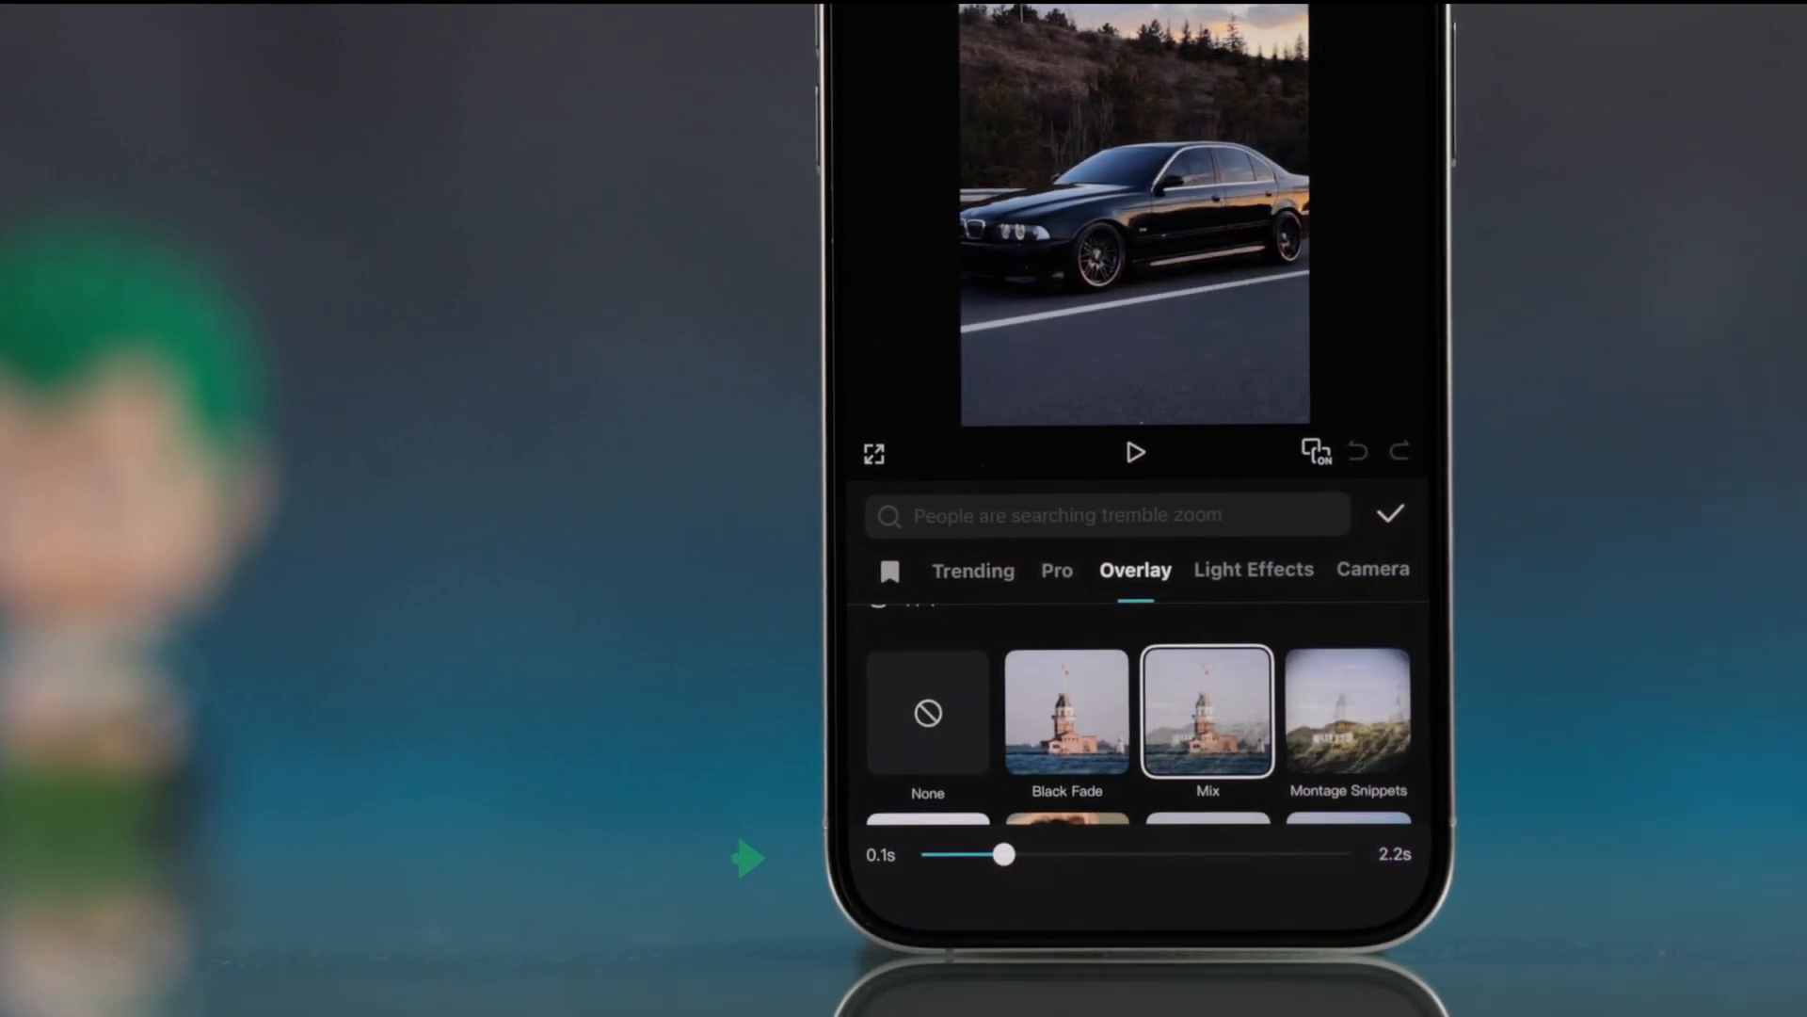
left_click_drag(1002, 854, 929, 854)
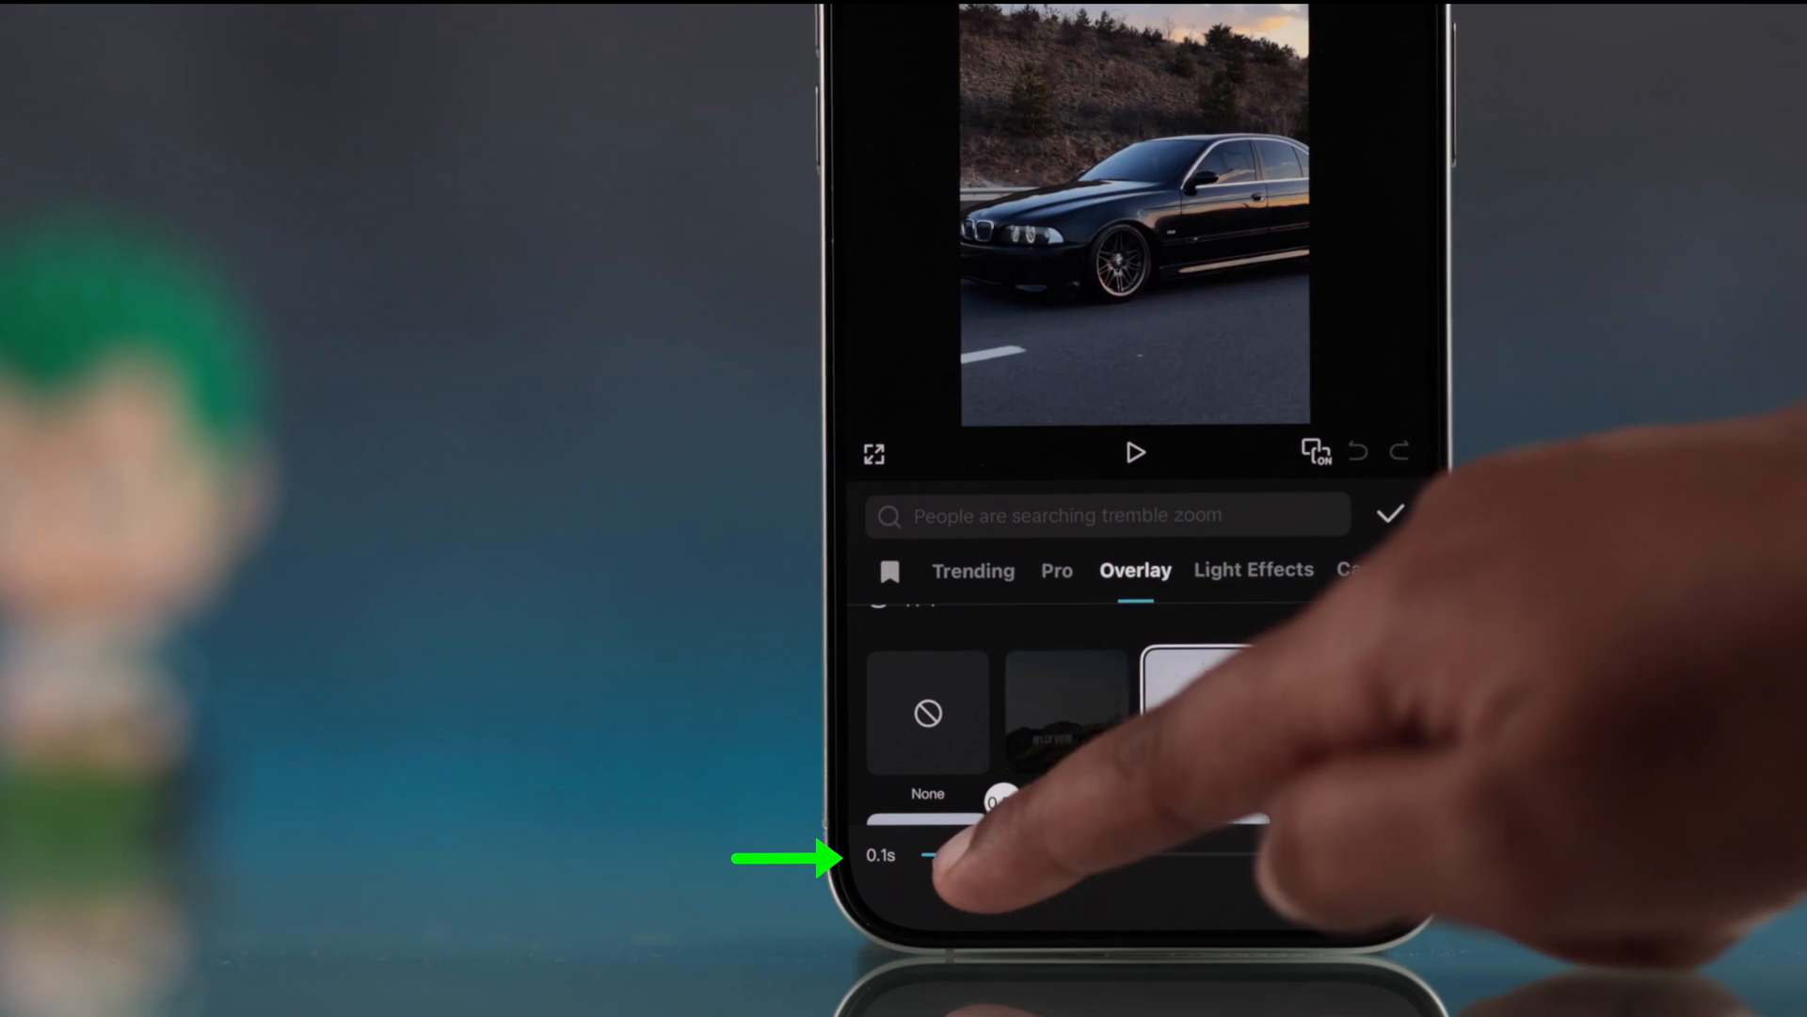
left_click_drag(934, 819, 1003, 807)
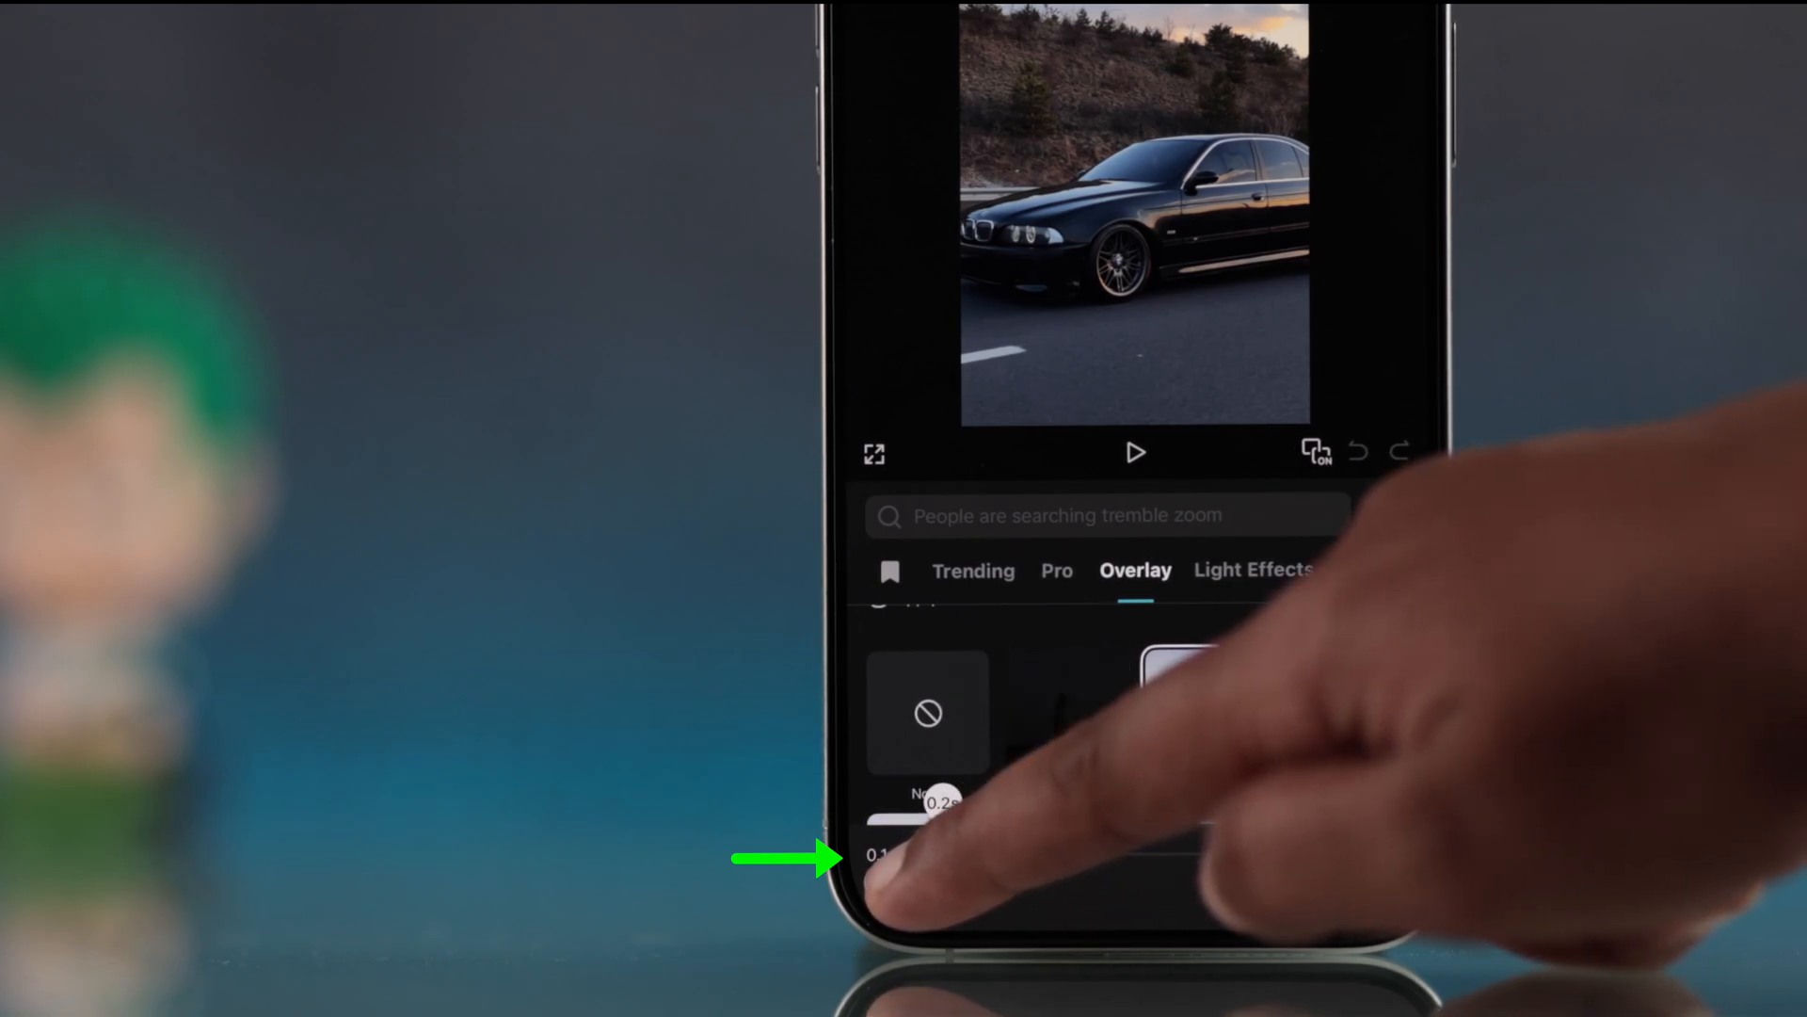